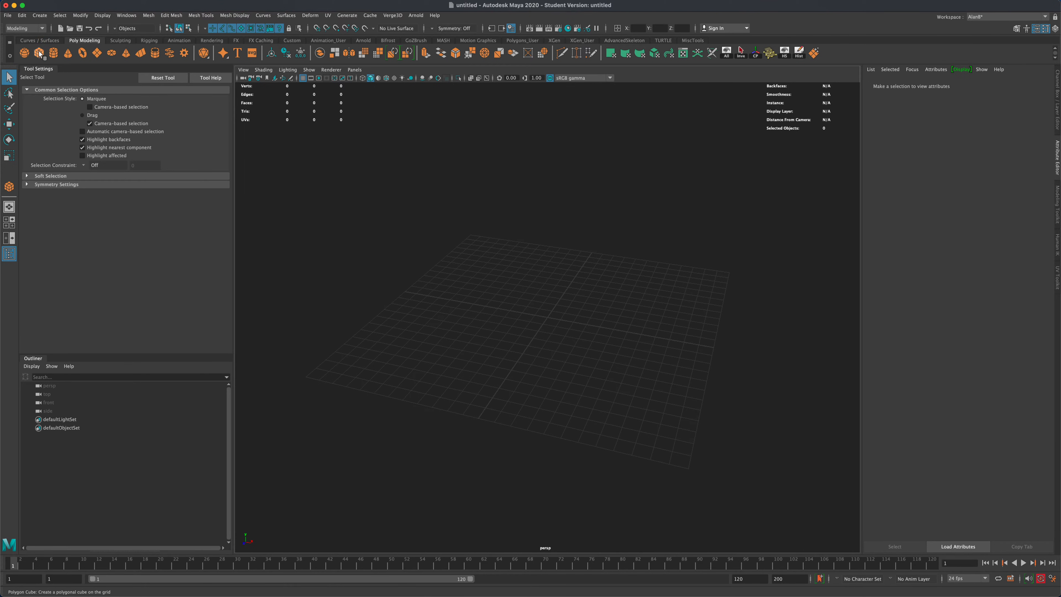
Step: Create a polygon cube, pCube1, on the grid from the shelf
left_click(39, 53)
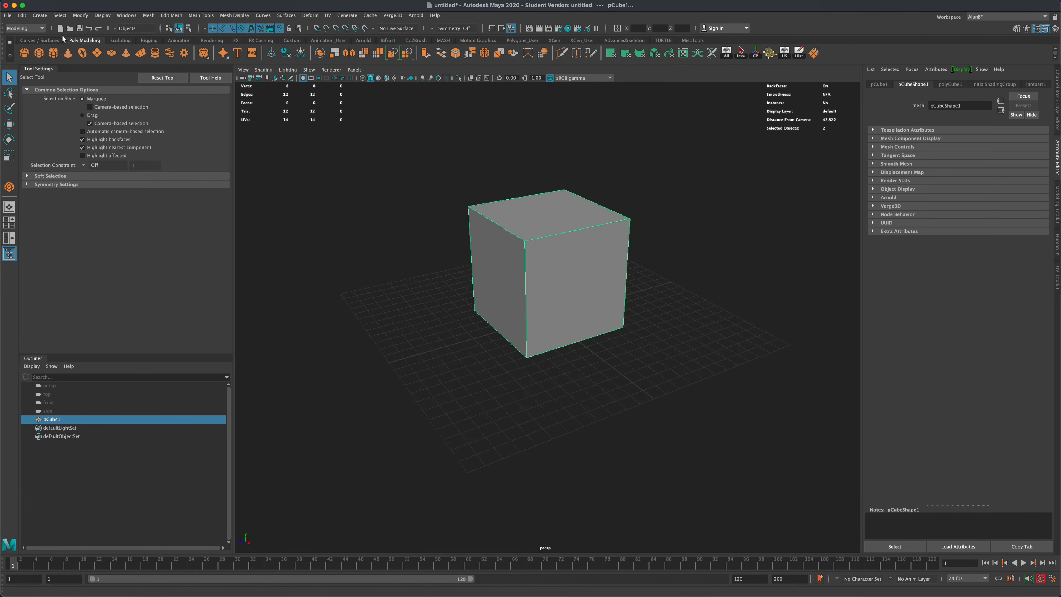
left_click(39, 15)
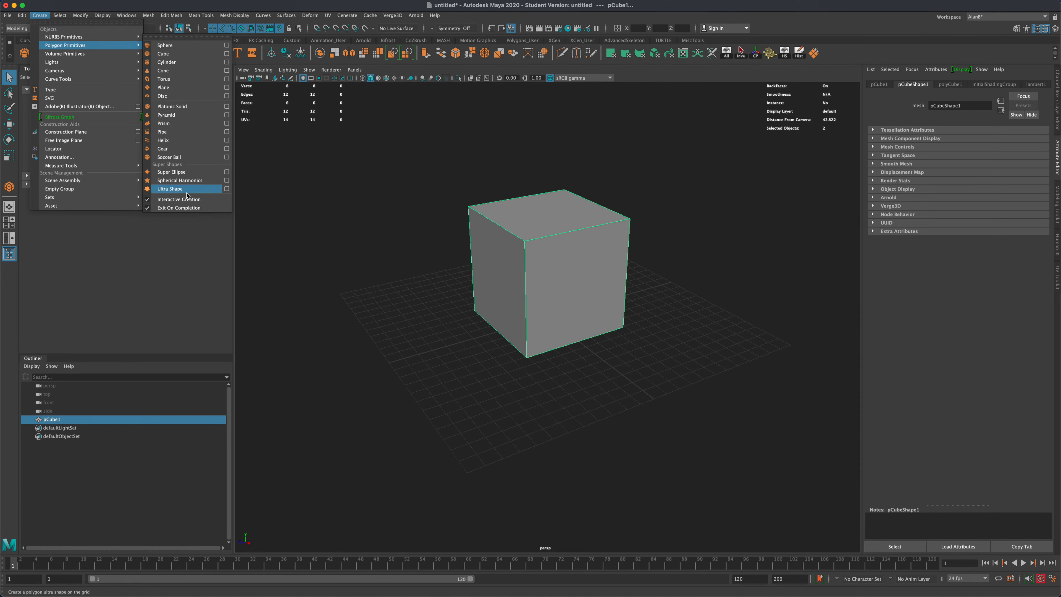
mouse_move(178, 199)
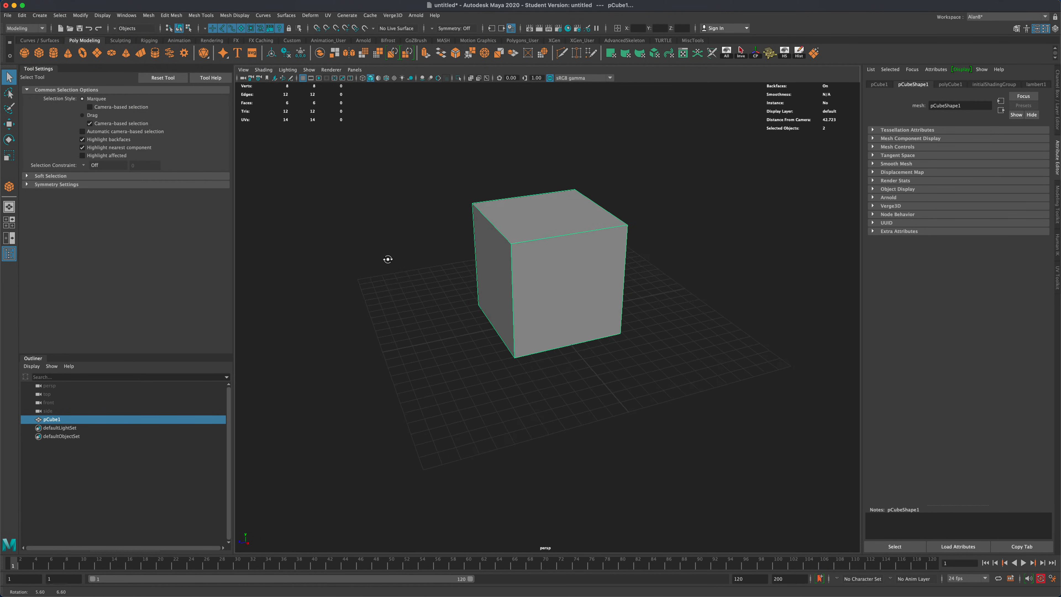
Step: Set polyCube1 Subdivisions Width, Height and Depth to 4 in the Attribute Editor
left_click(949, 84)
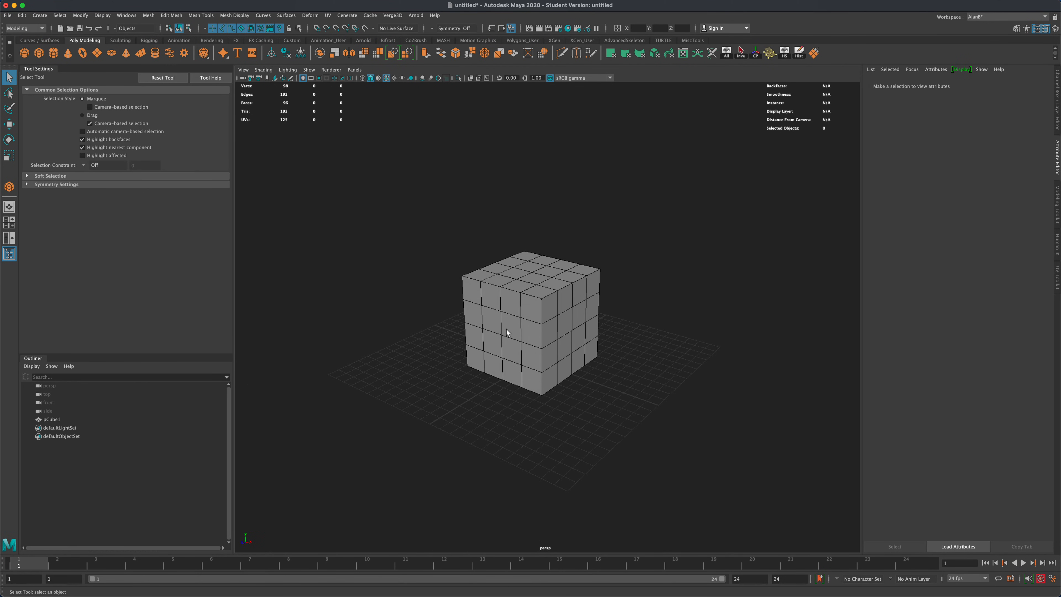
Step: Apply a Sculpt deformer to the subdivided cube from the Deform menu
left_click(521, 318)
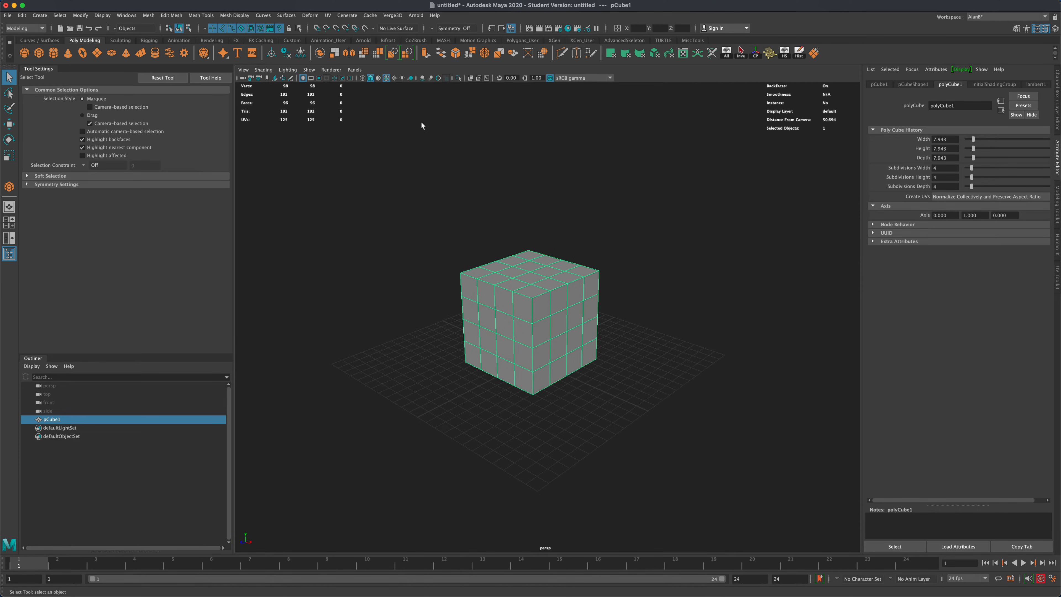
left_click(311, 15)
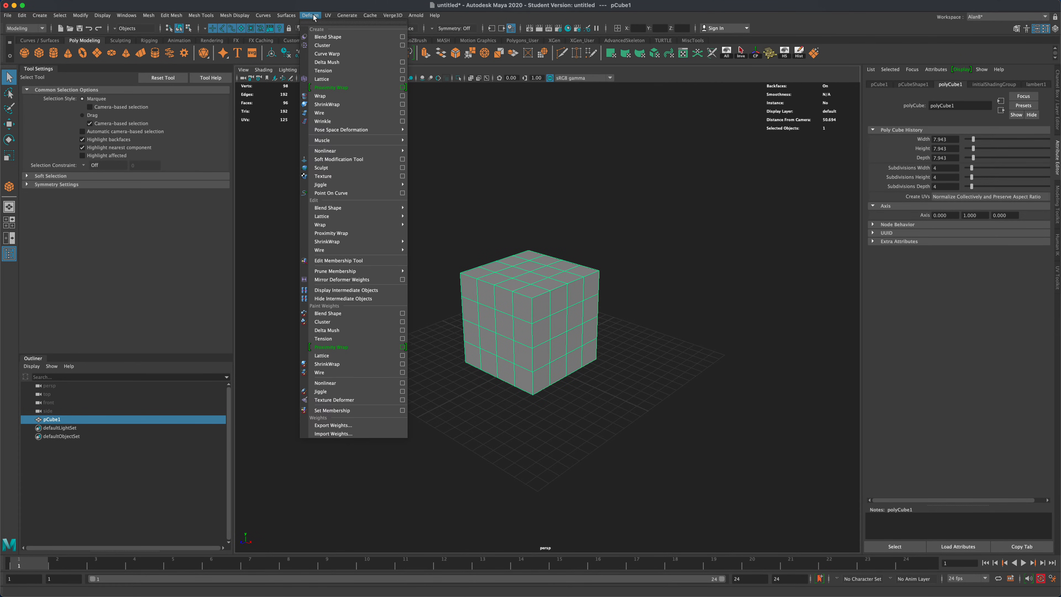
left_click(321, 168)
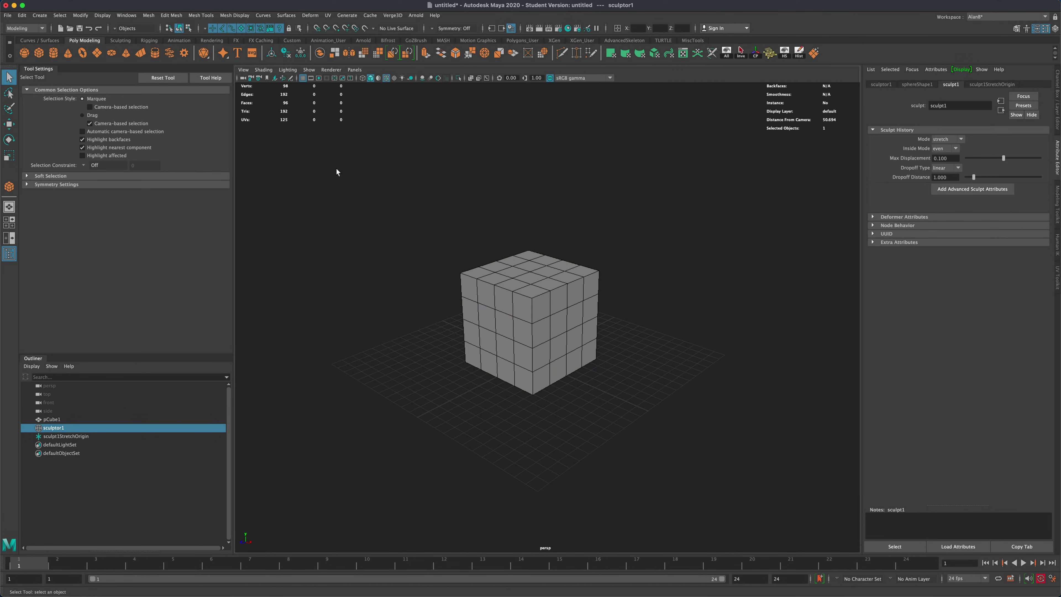
mouse_move(913, 183)
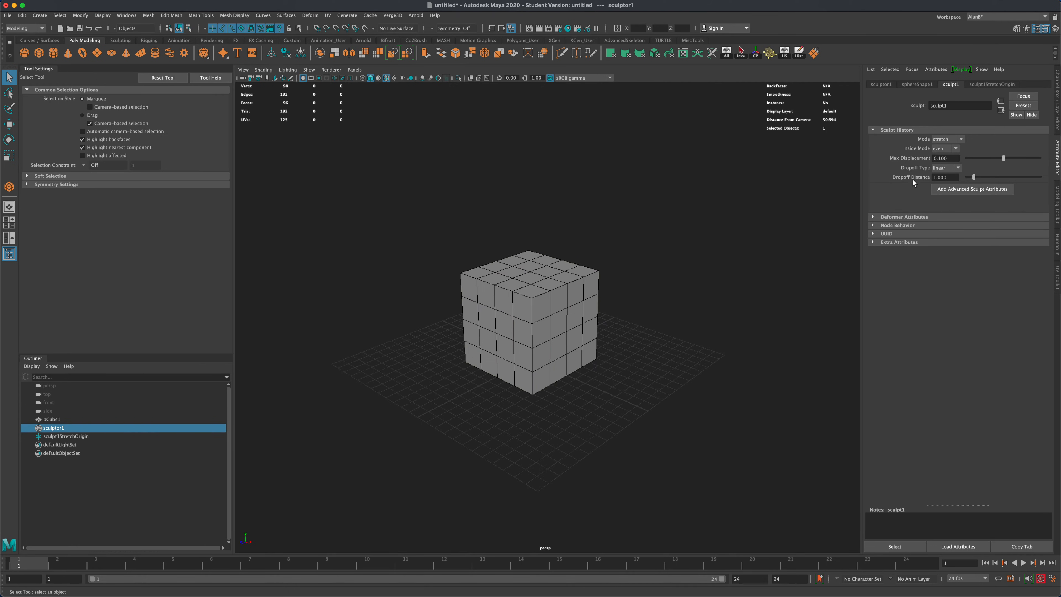
mouse_move(900, 183)
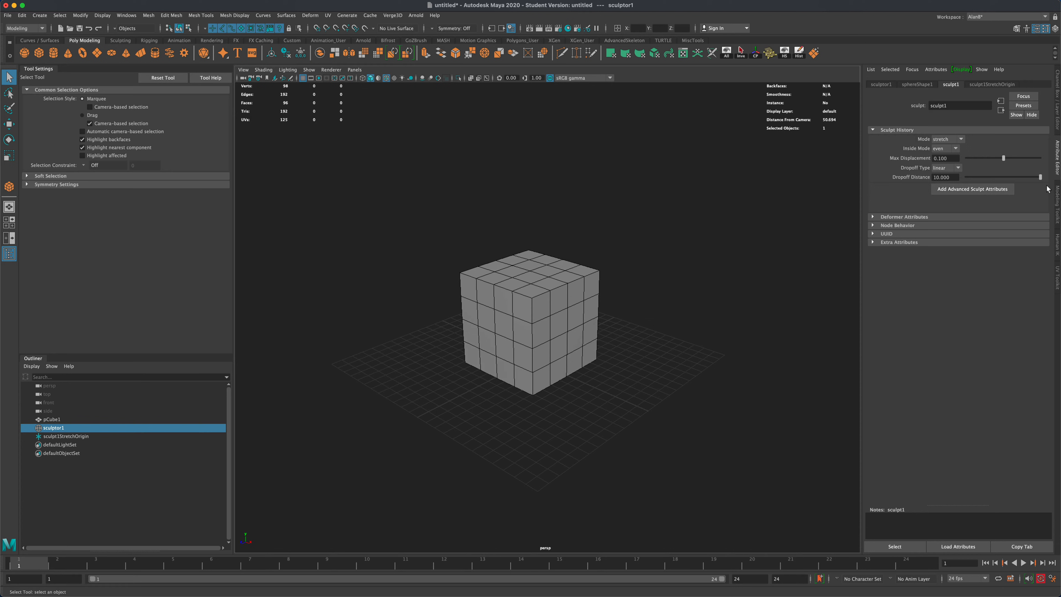
mouse_move(455, 549)
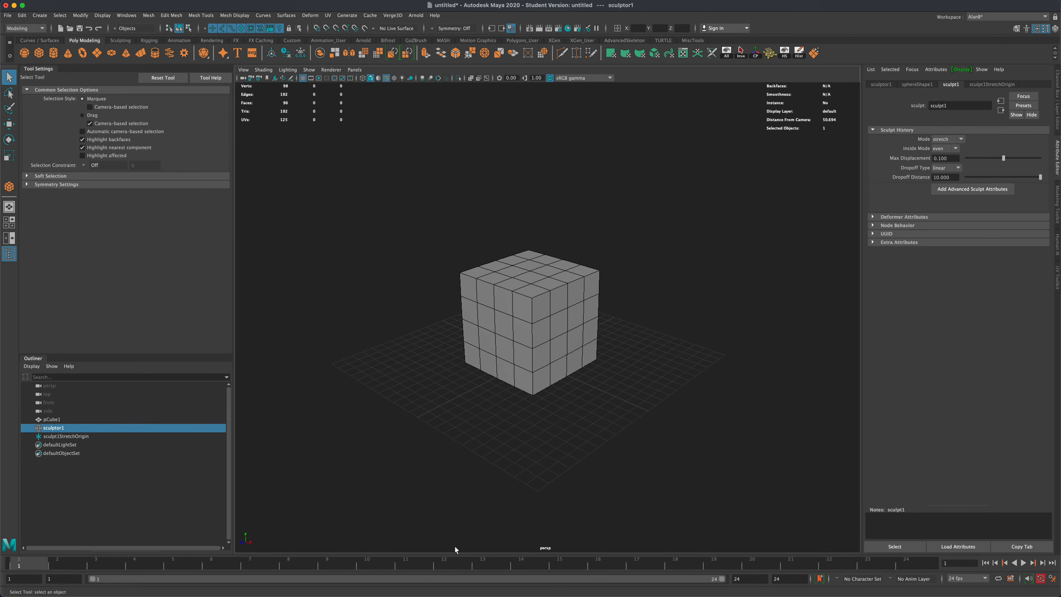
mouse_move(917, 161)
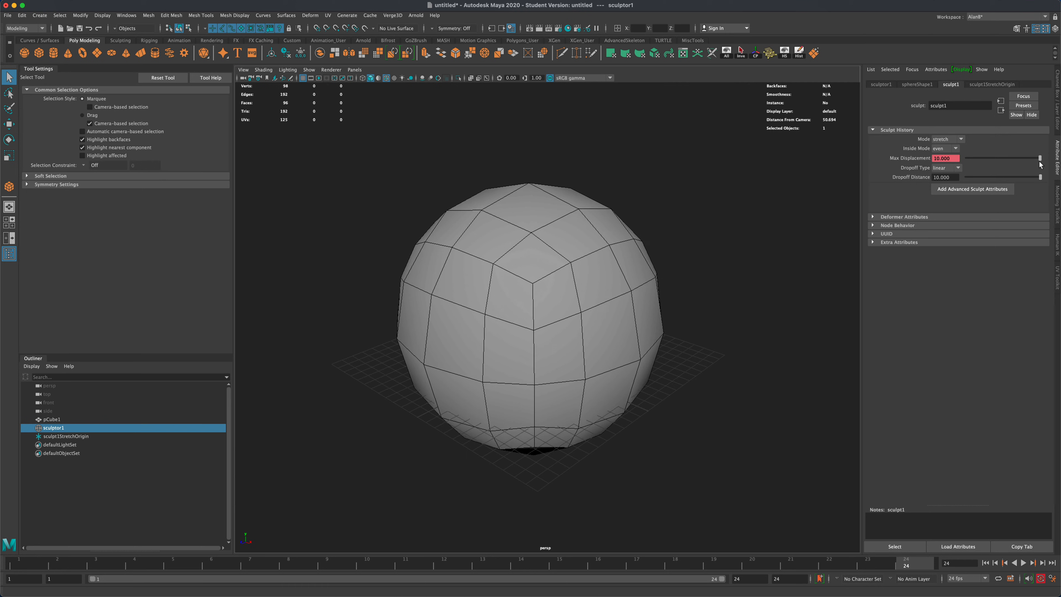
Step: Key the sculpt's Max Displacement at 10 on frame 24 via Set Key
right_click(946, 158)
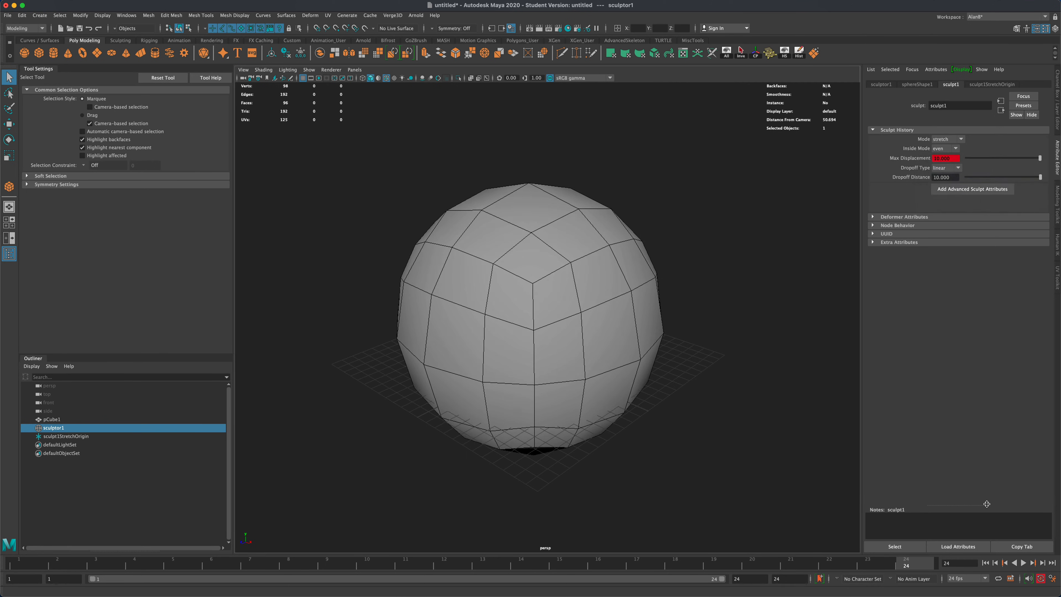
Step: Preview the cube-to-sphere animation with playback, stopping around frame 6
left_click(1024, 563)
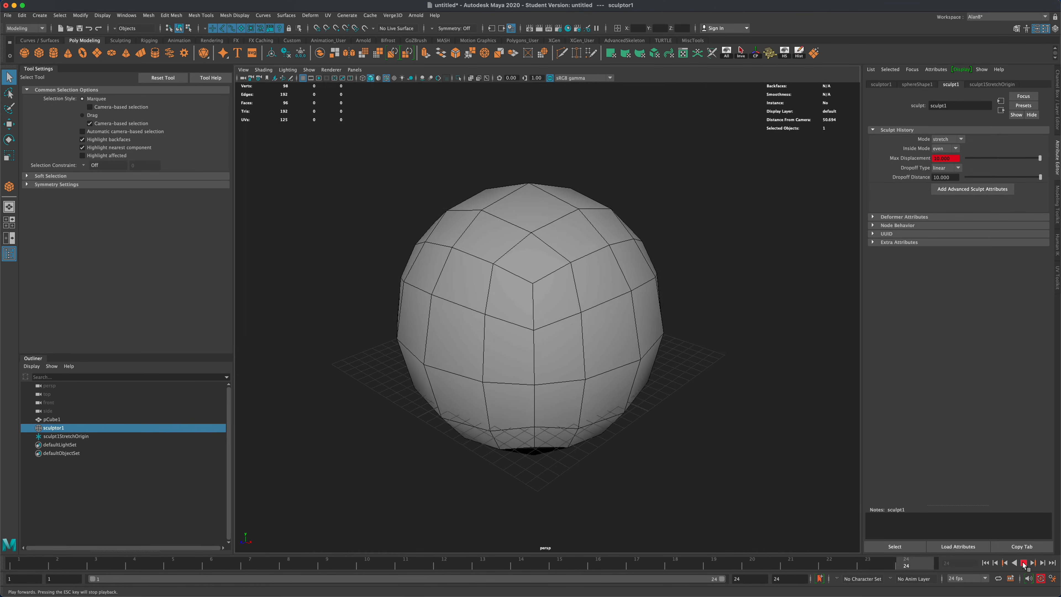
left_click(995, 562)
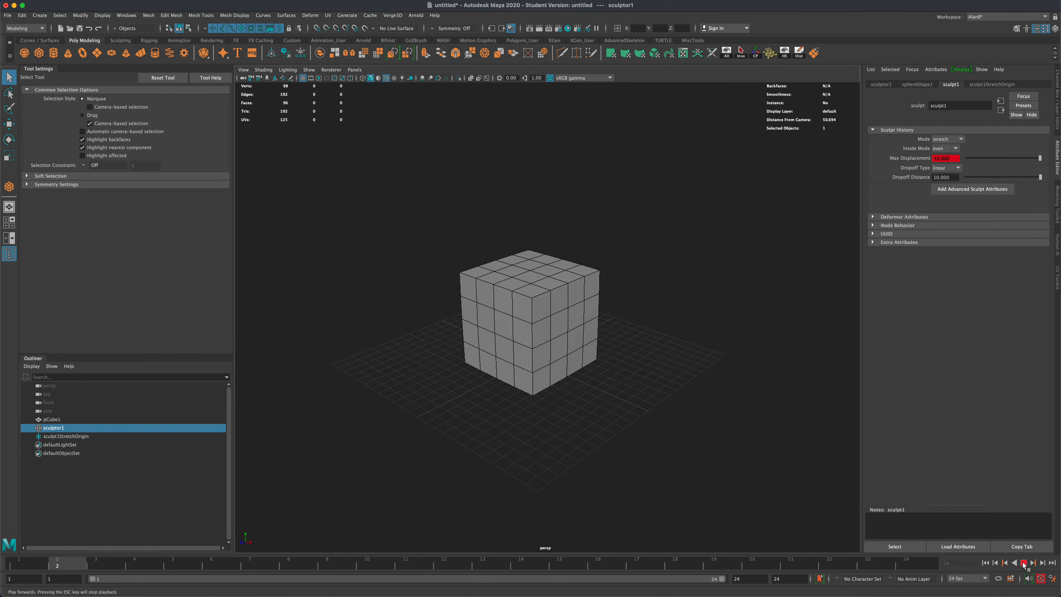
left_click(1024, 562)
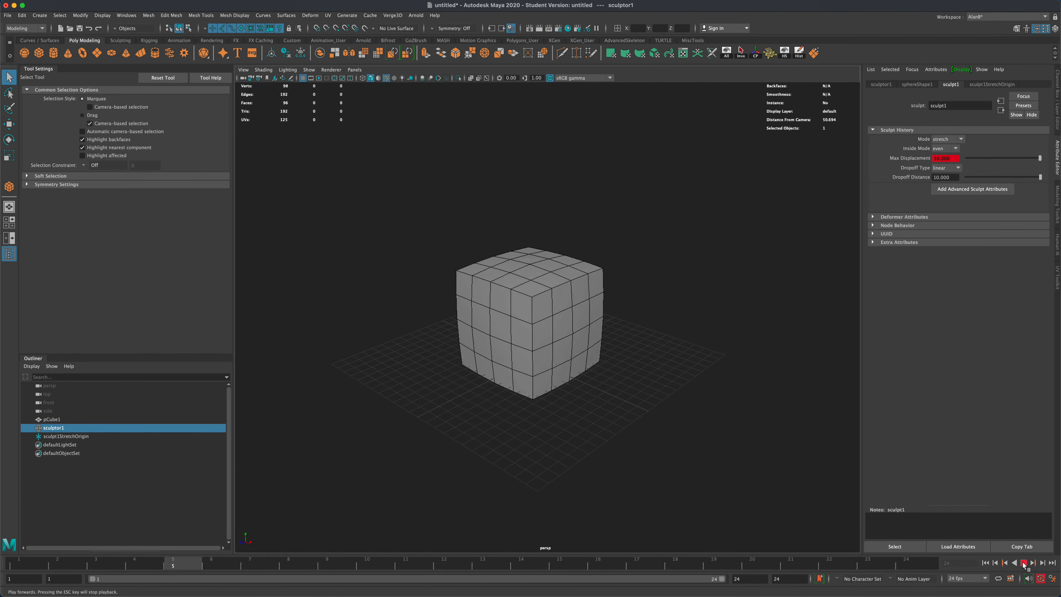
left_click(1025, 563)
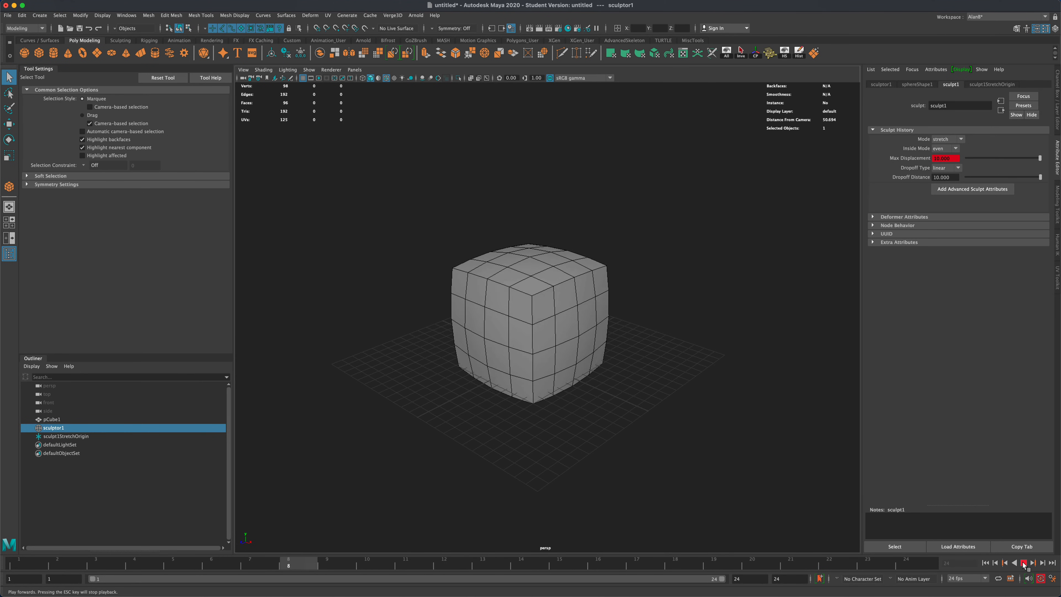
left_click(995, 562)
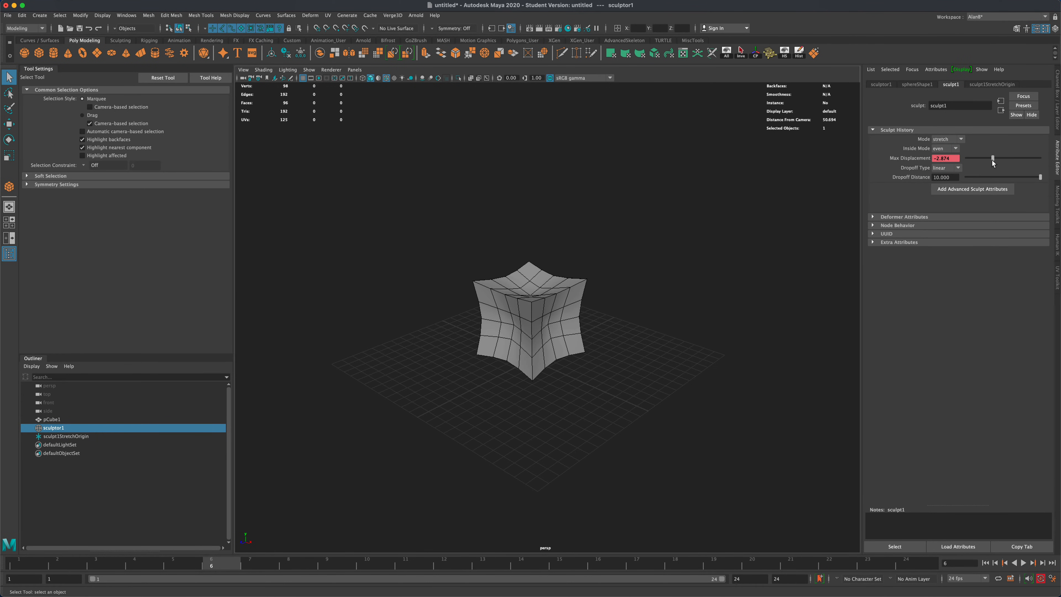
Step: Key the negative Max Displacement at frame 6 and the adjusted value at frame 9
right_click(946, 158)
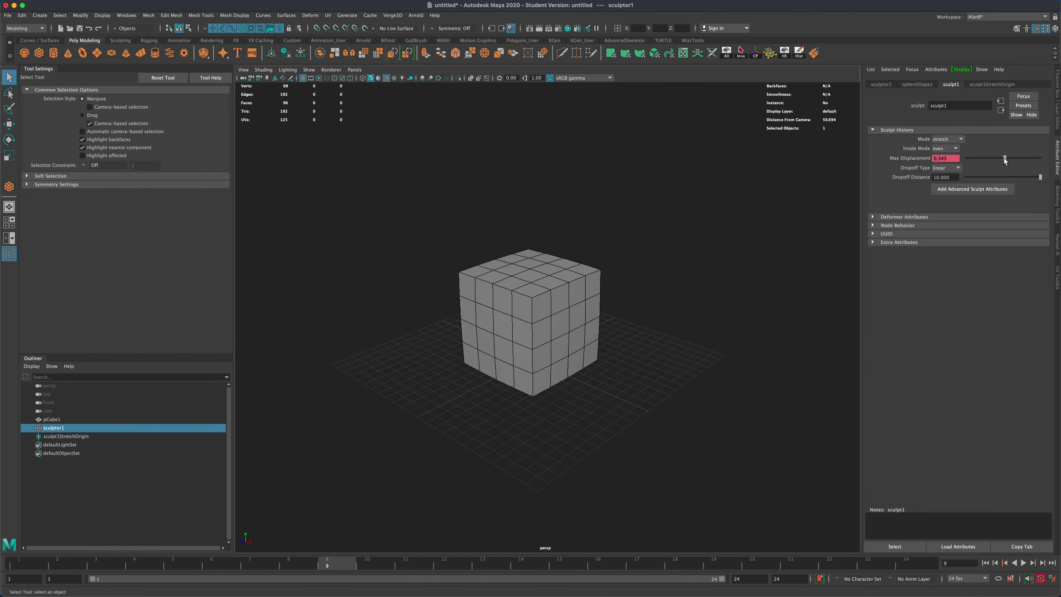
right_click(946, 158)
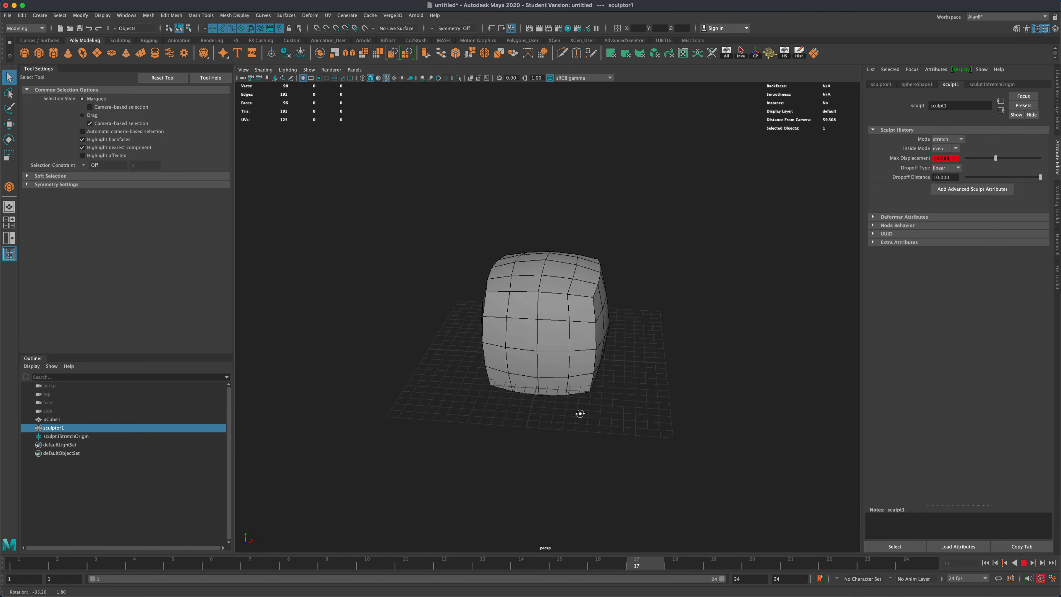
Step: Extend the playback range to 100 frames and show pCube1's channels
left_click(1035, 563)
type("100")
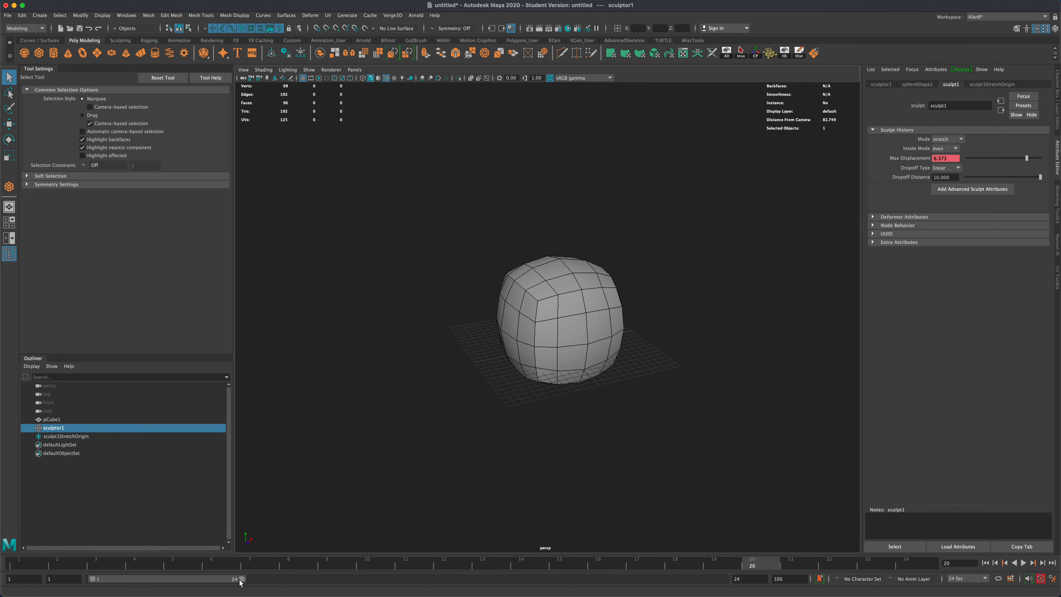
left_click(51, 419)
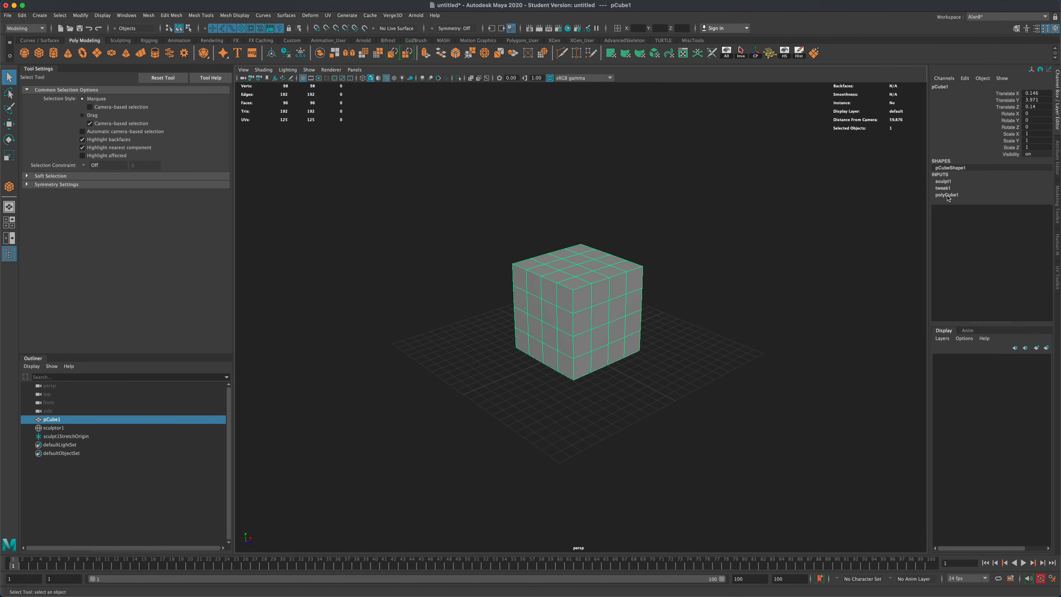
Step: Expand pCube1's construction inputs and the sculpt1 attributes in the Channel Box
left_click(946, 195)
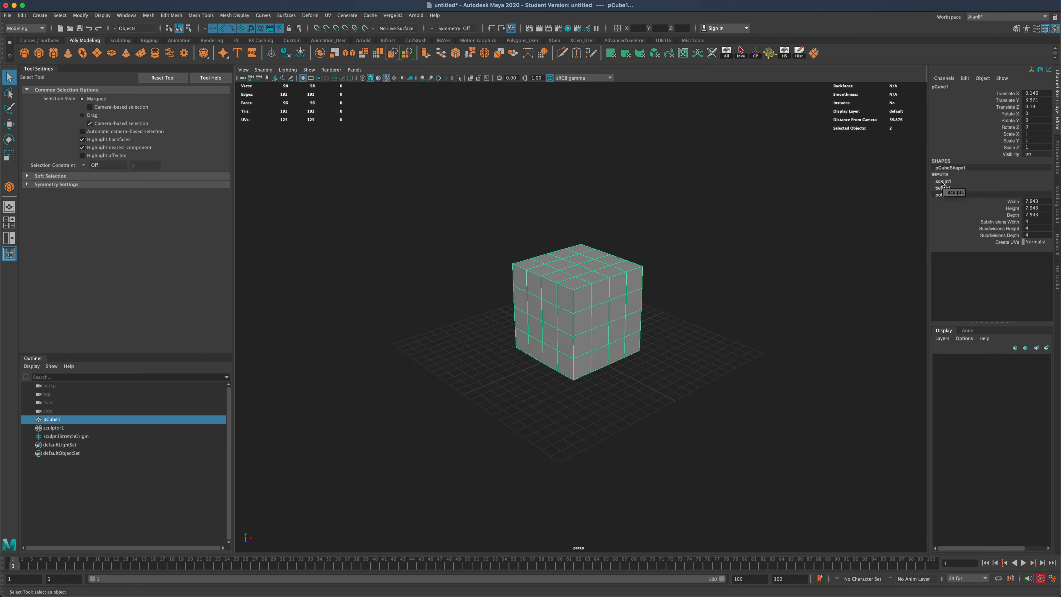
left_click(942, 181)
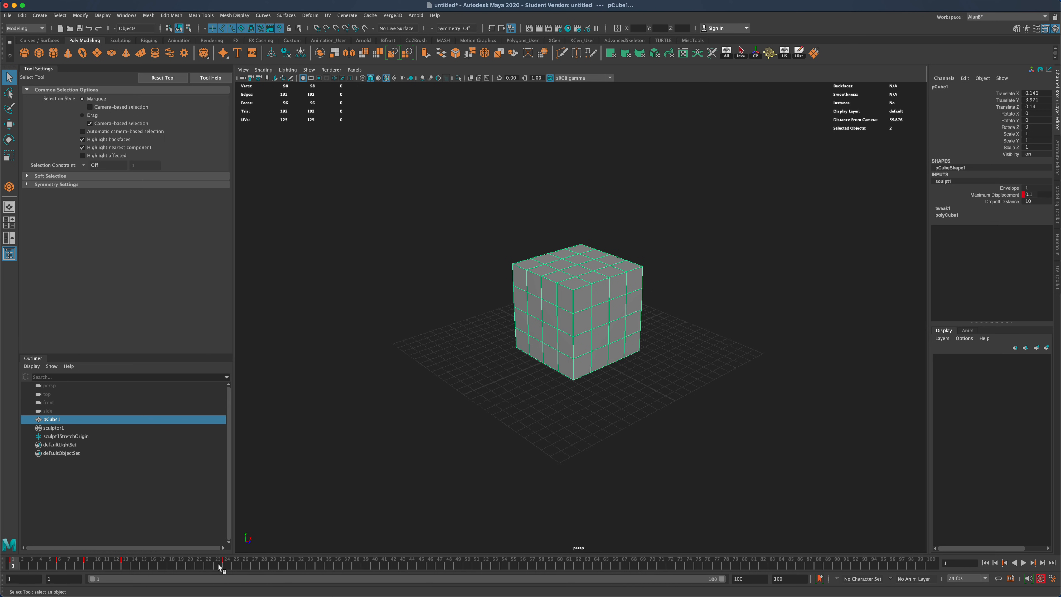
mouse_move(15, 565)
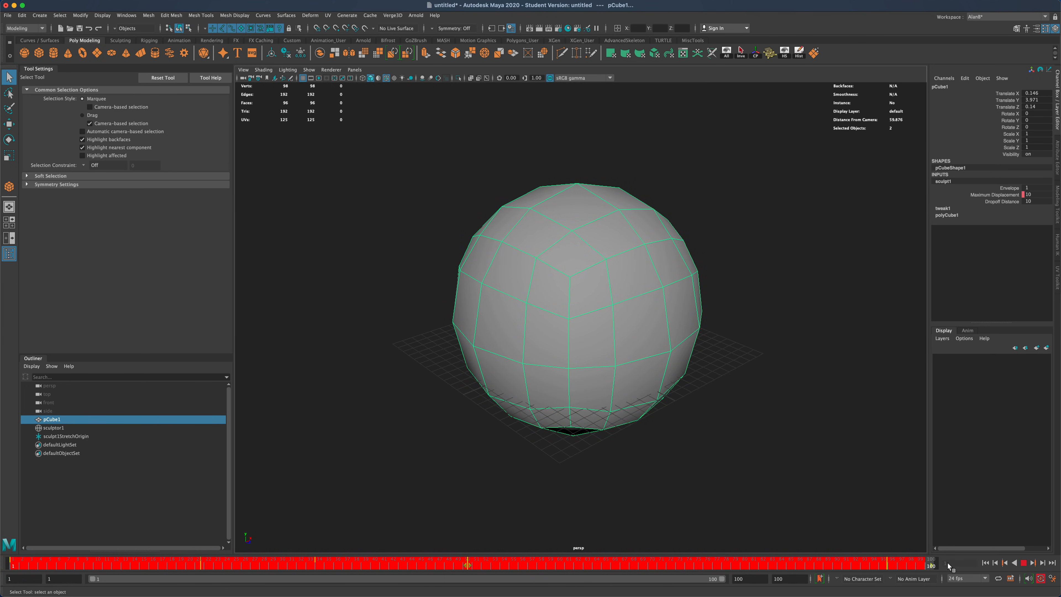
mouse_move(770, 564)
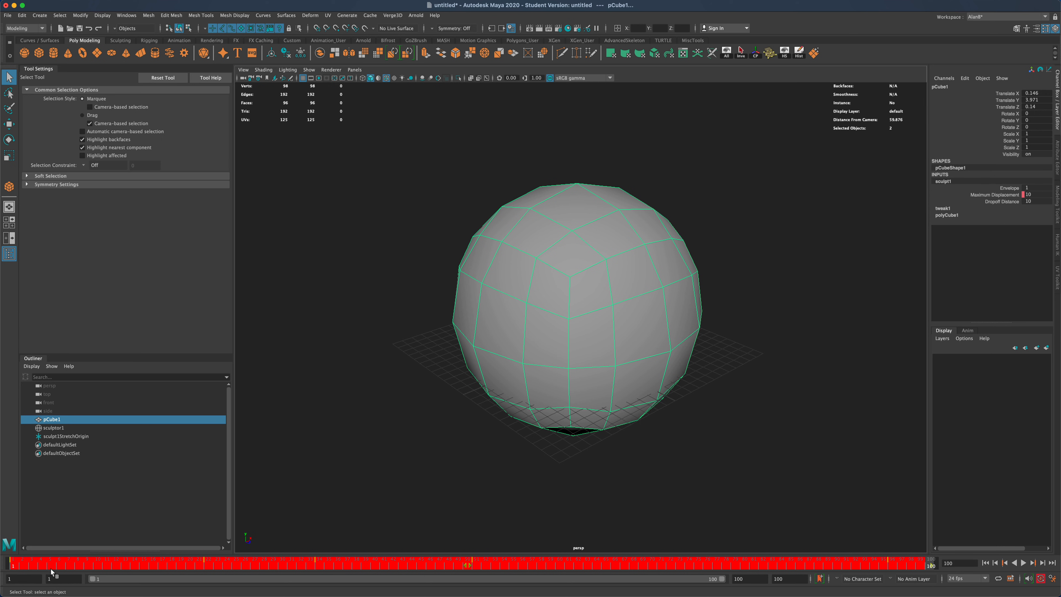
mouse_move(208, 565)
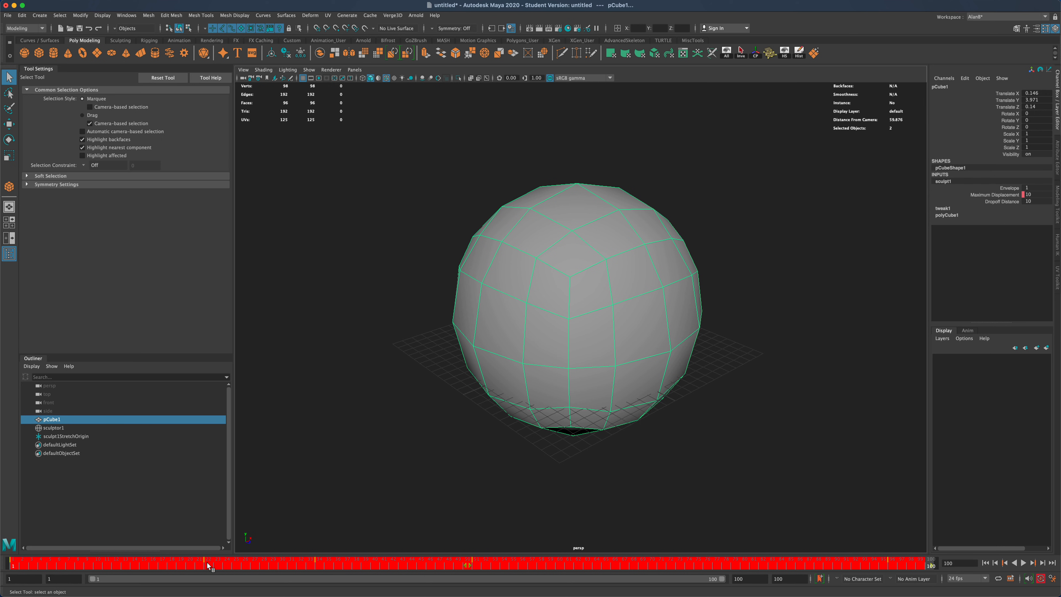
Step: Release the key selection on the time slider so nothing remains selected
left_click(1024, 562)
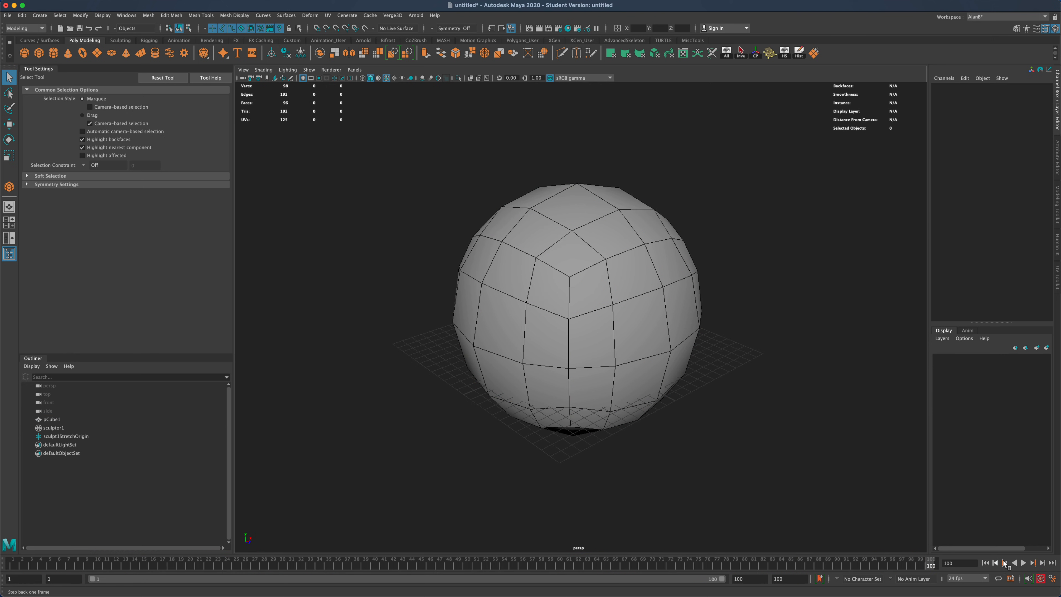
left_click(1024, 562)
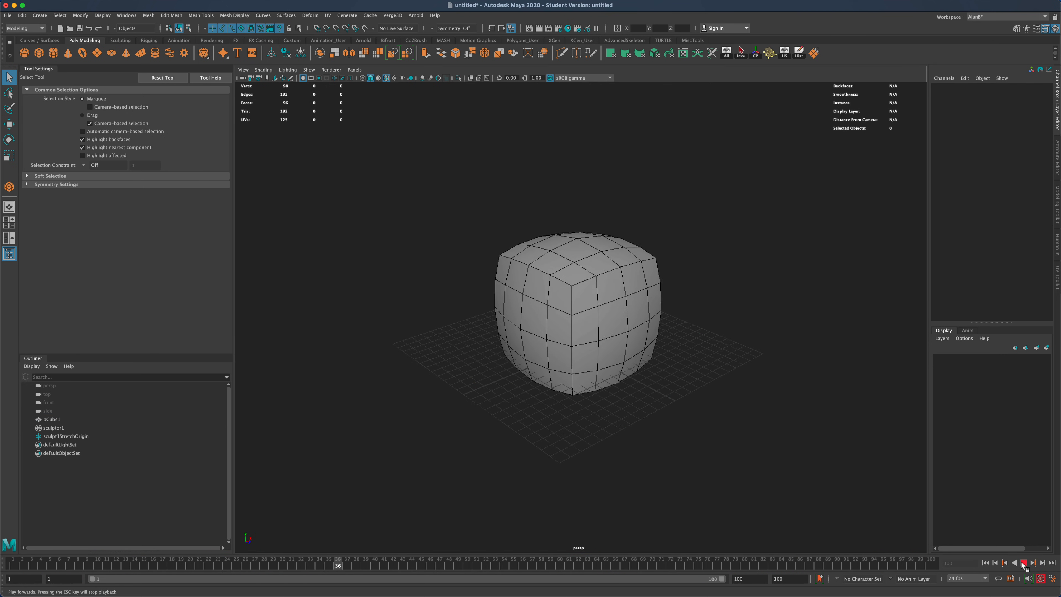
left_click(1024, 562)
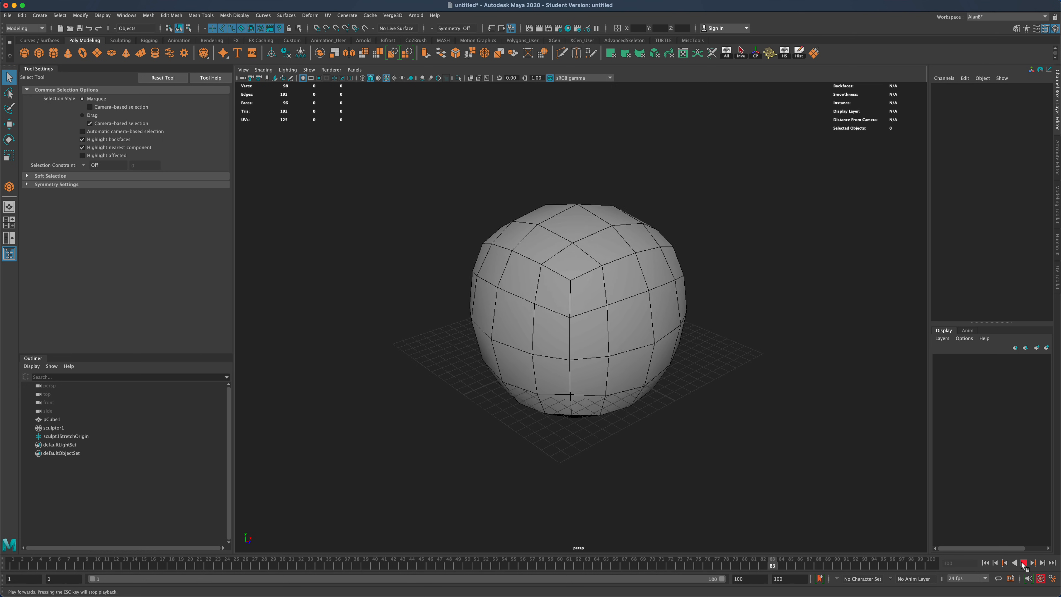
left_click(1022, 563)
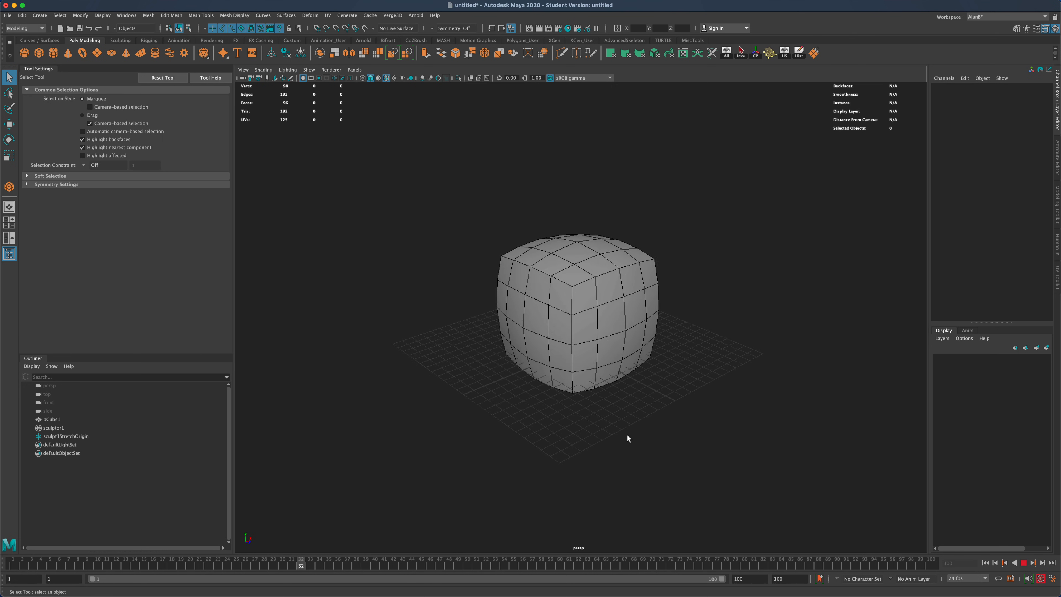